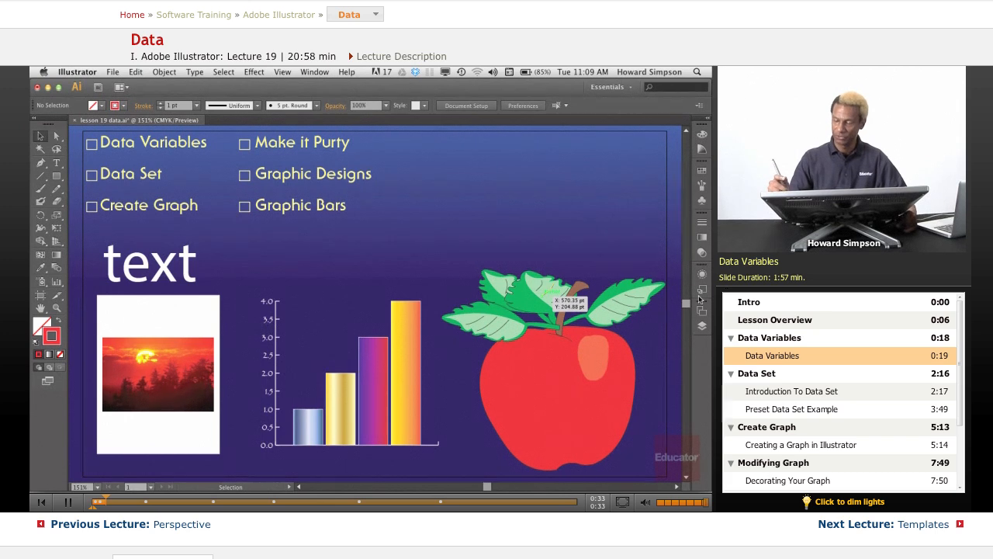
- Reset to the Essentials workspace and show the Variables panel
left_click(610, 86)
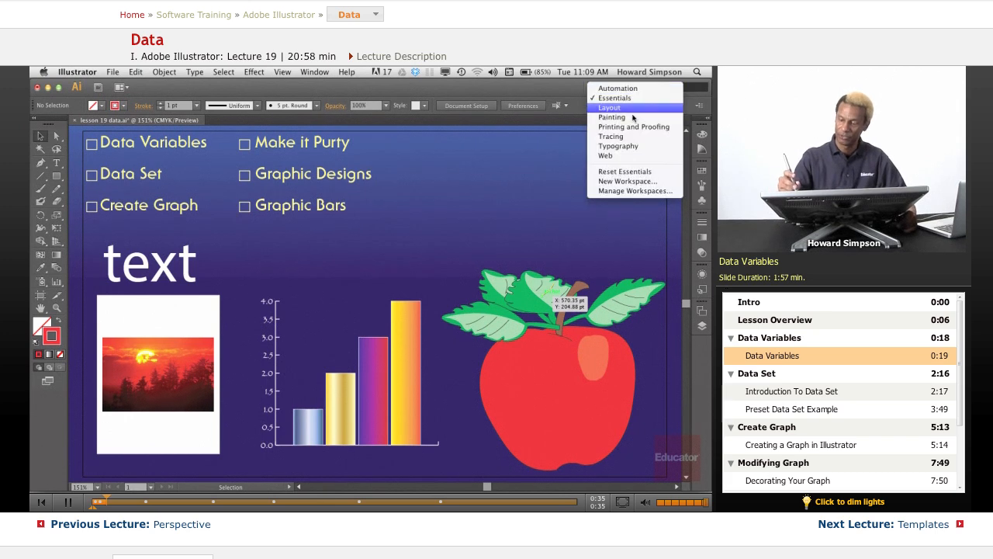
mouse_move(612, 116)
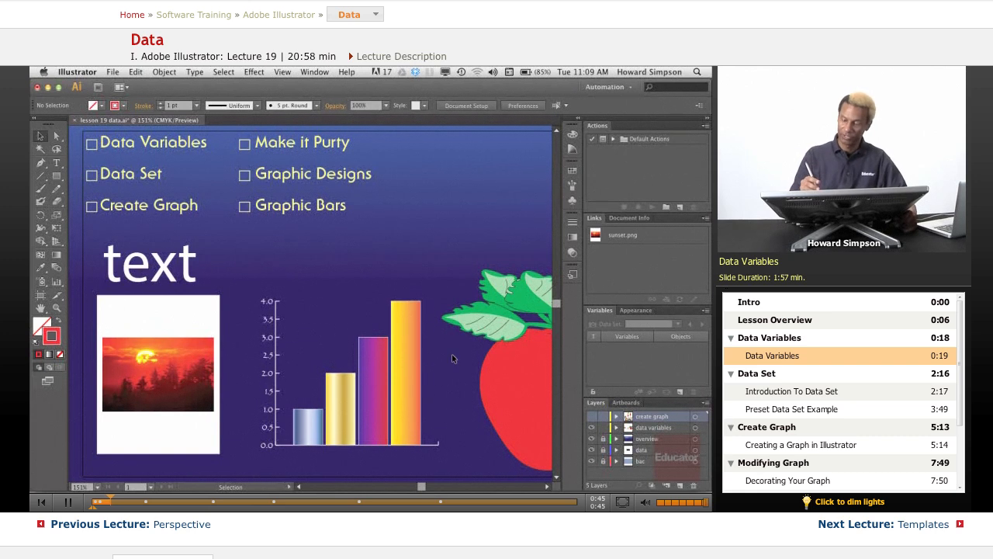
left_click(607, 87)
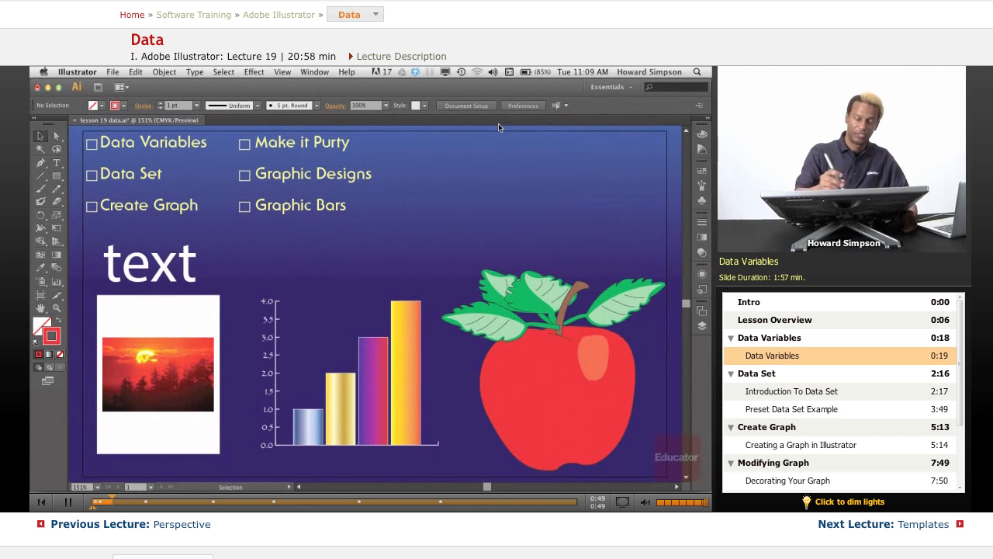
left_click(315, 72)
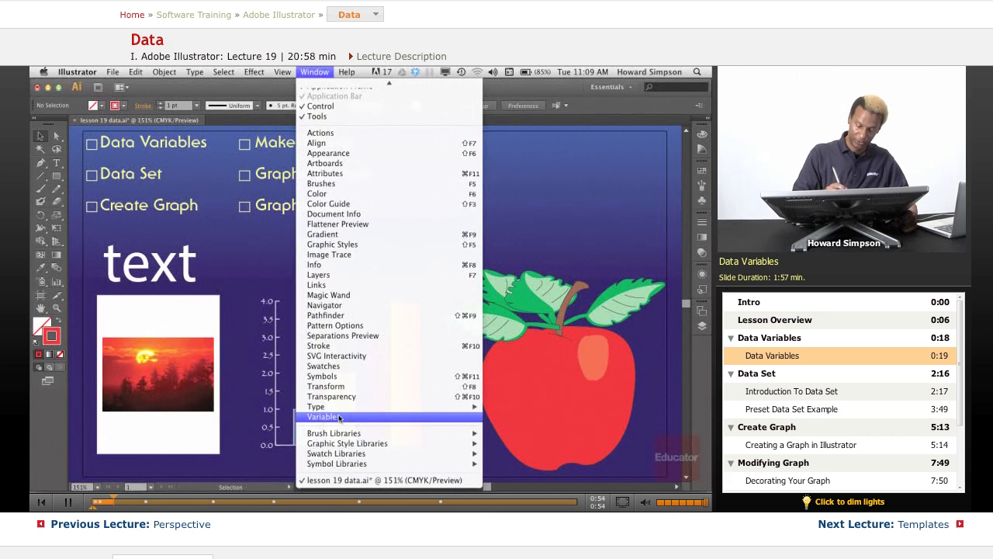
left_click(323, 417)
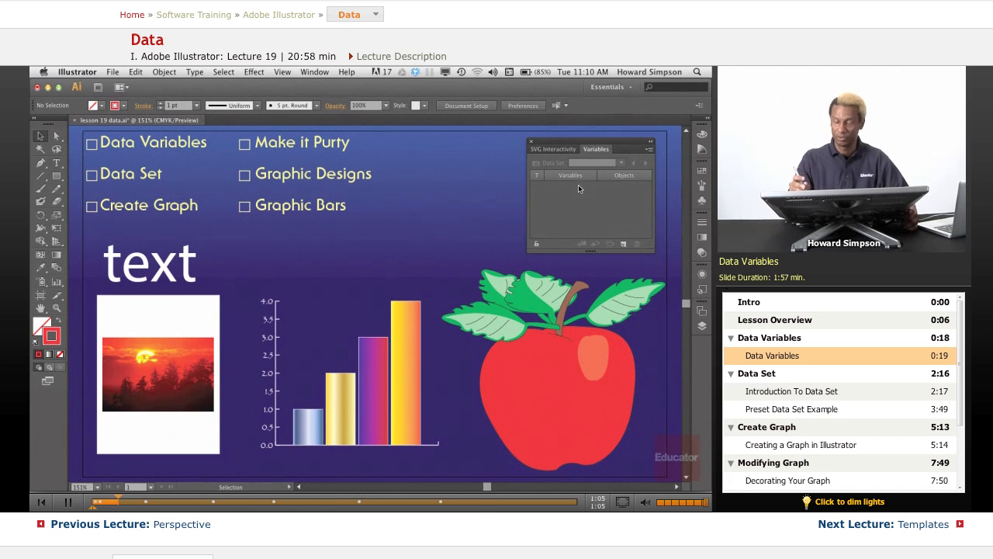
mouse_move(569, 174)
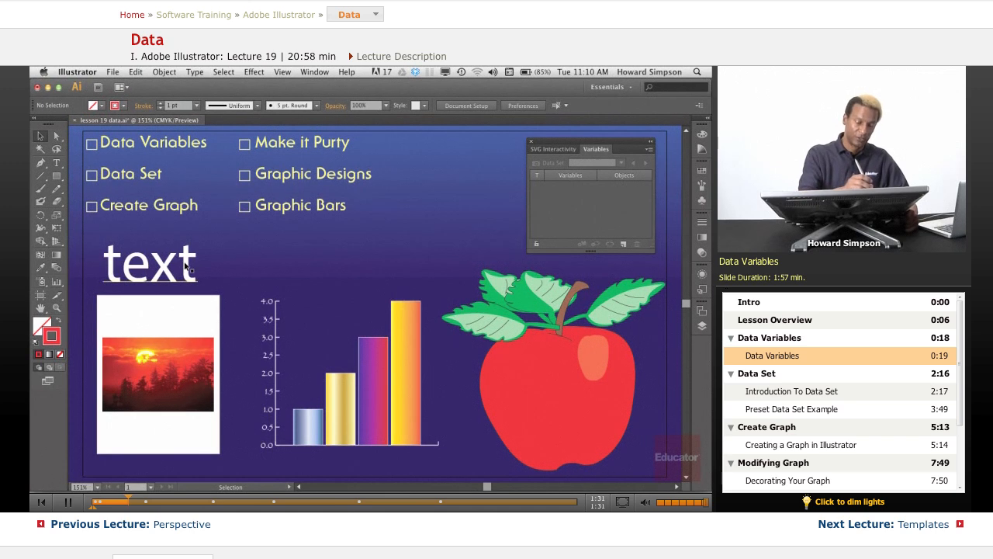
left_click(150, 261)
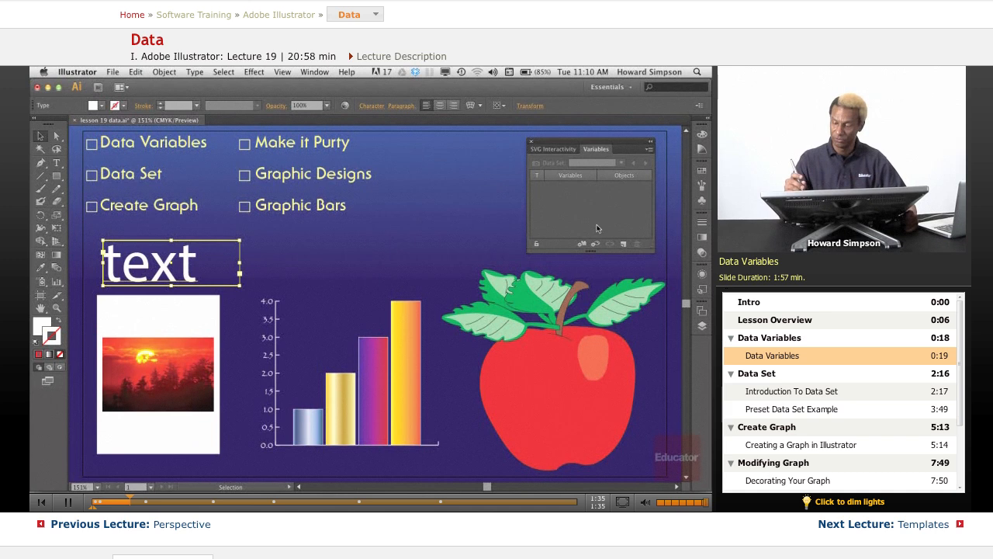
mouse_move(582, 244)
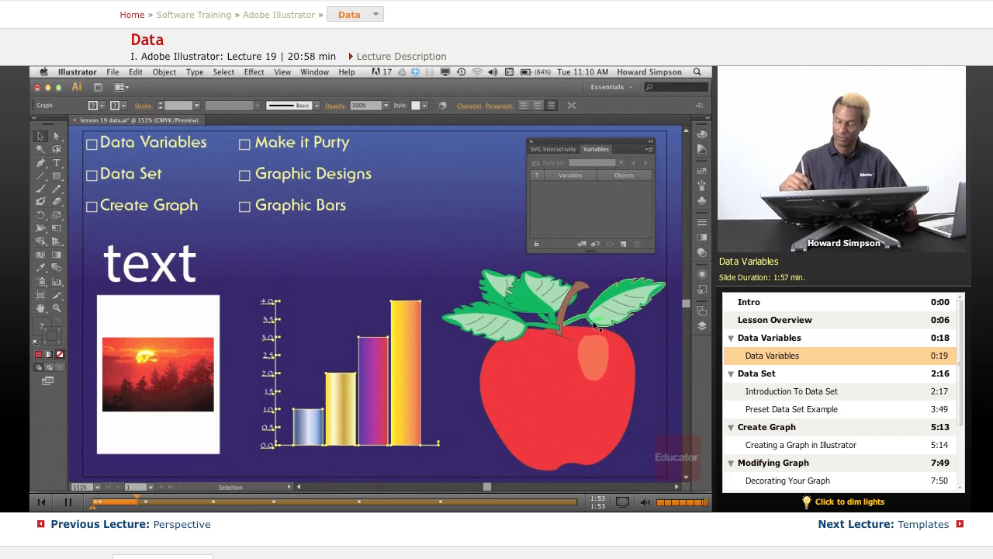
left_click(551, 365)
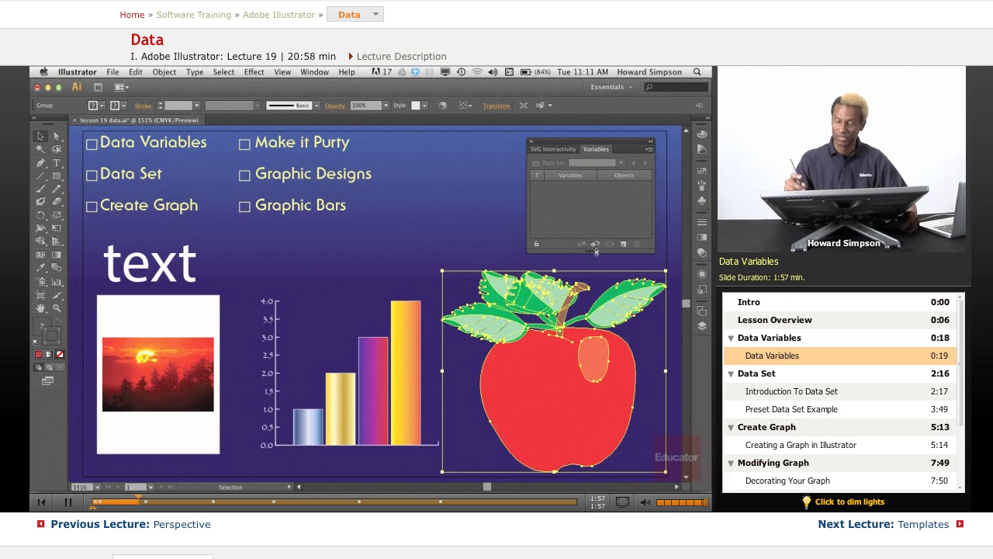
mouse_move(596, 243)
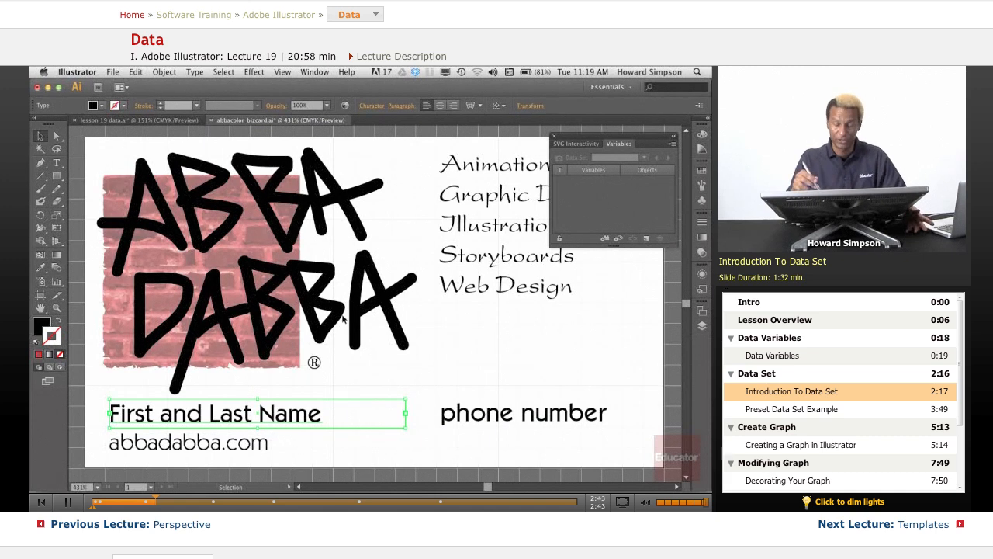
mouse_move(416, 321)
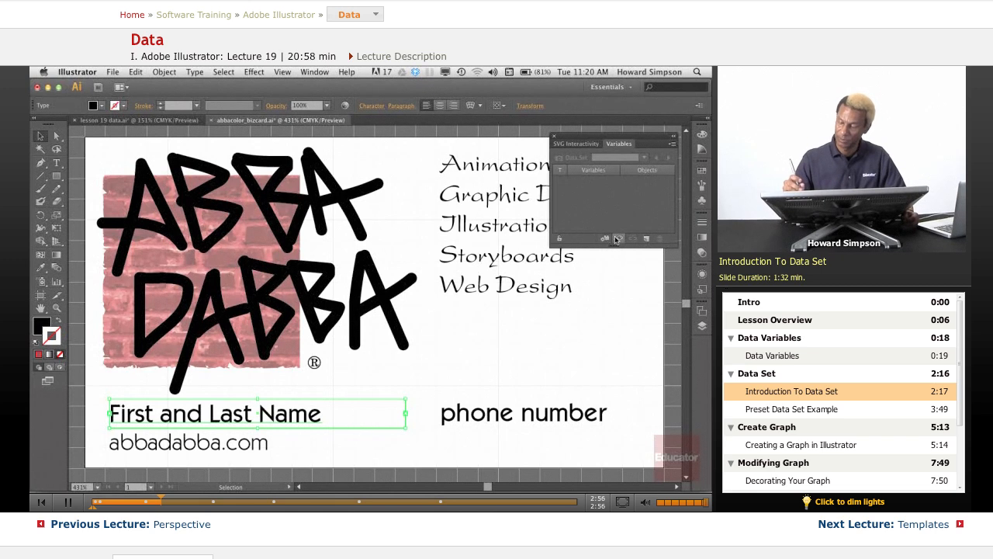
- Make the name text dynamic and rename the phone number variable to Phone
left_click(605, 238)
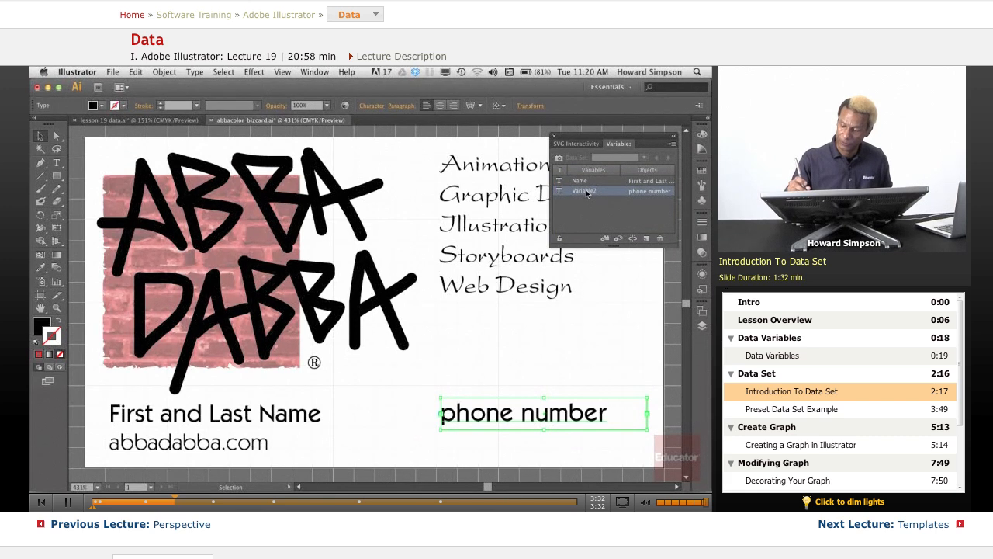
double_click(598, 191)
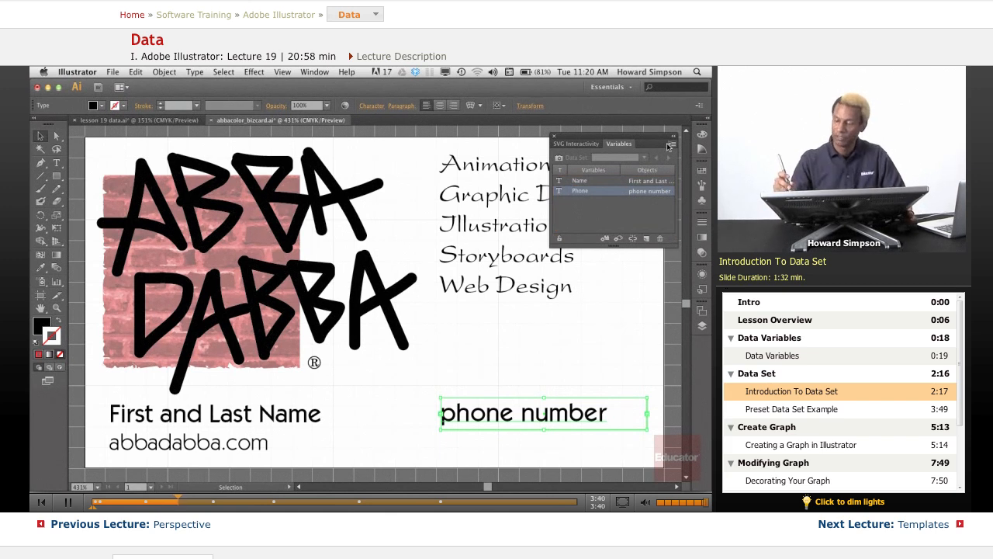
left_click(672, 146)
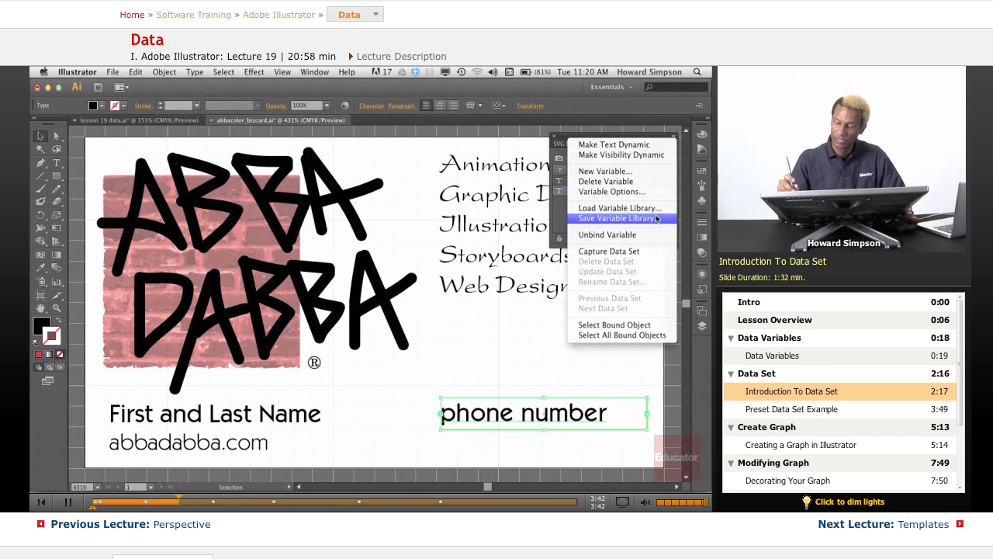